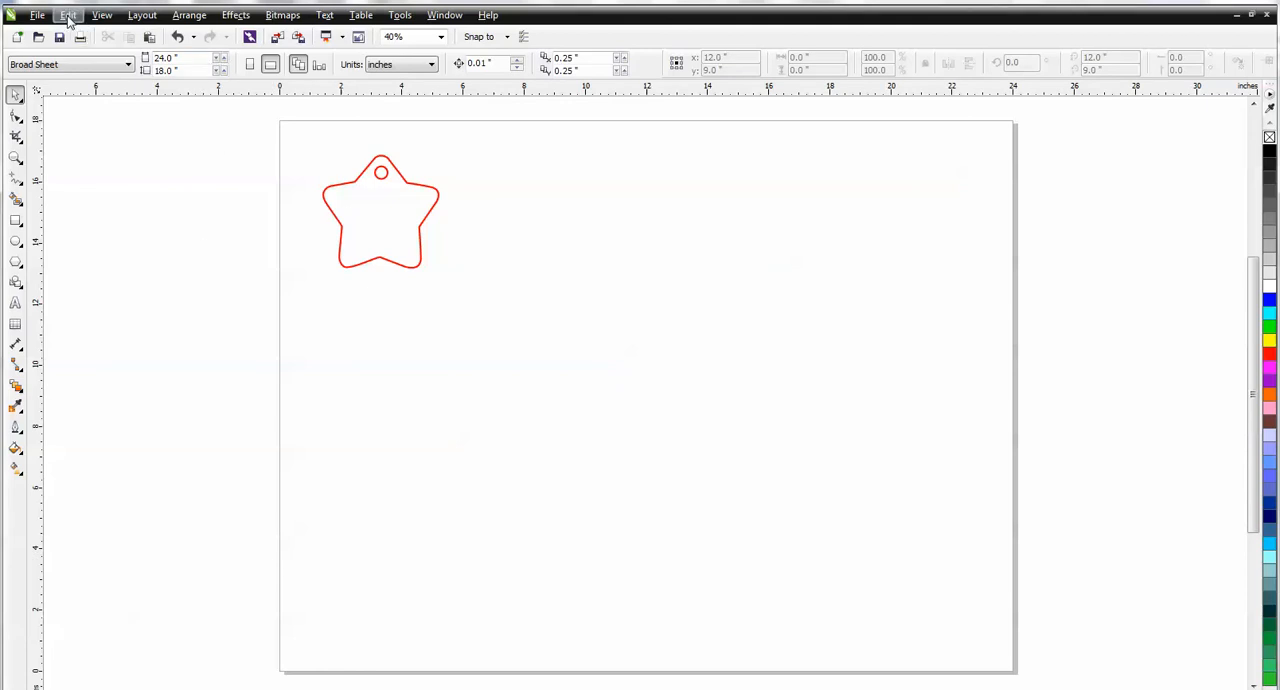
# Step: Dock the Step and Repeat panel from the Edit menu
pyautogui.click(68, 14)
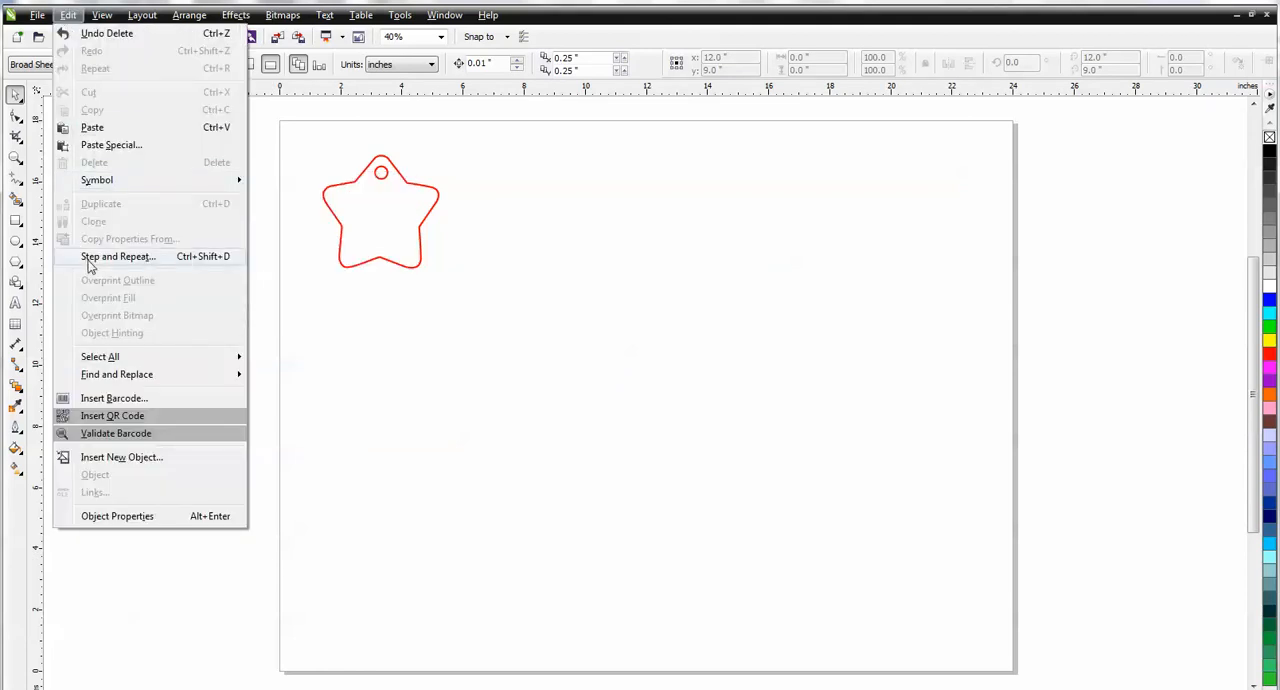
pyautogui.click(117, 256)
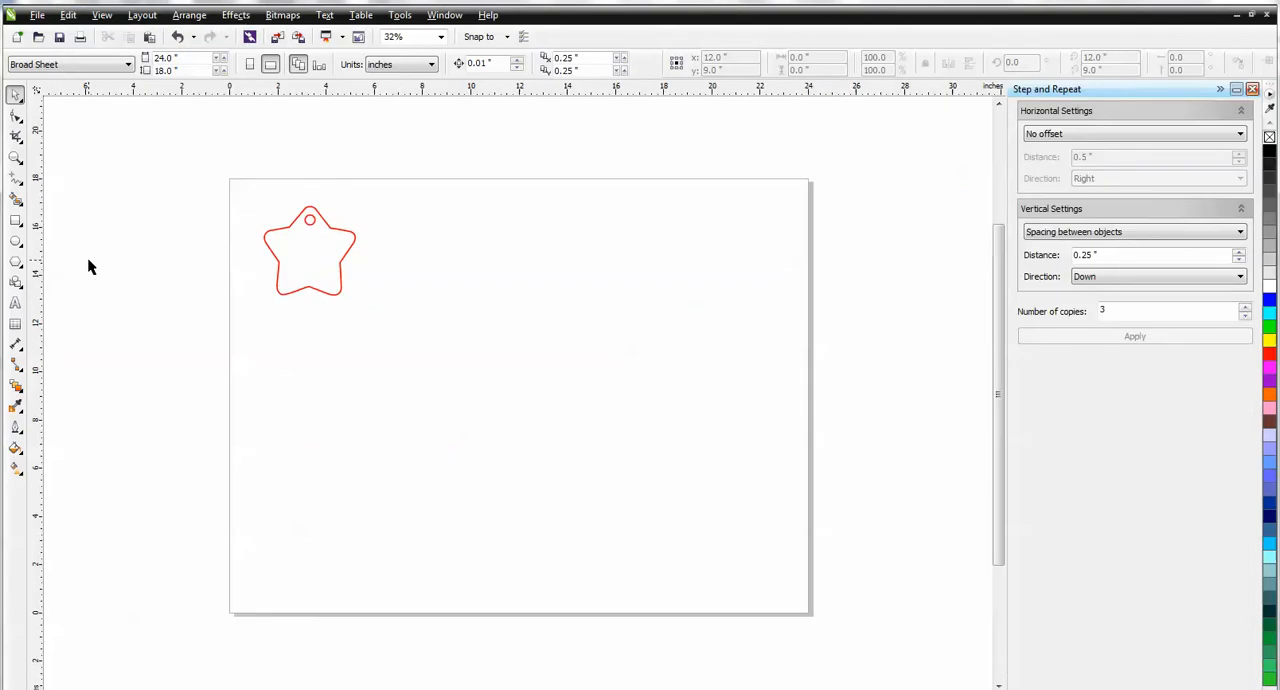
pyautogui.moveTo(1022, 408)
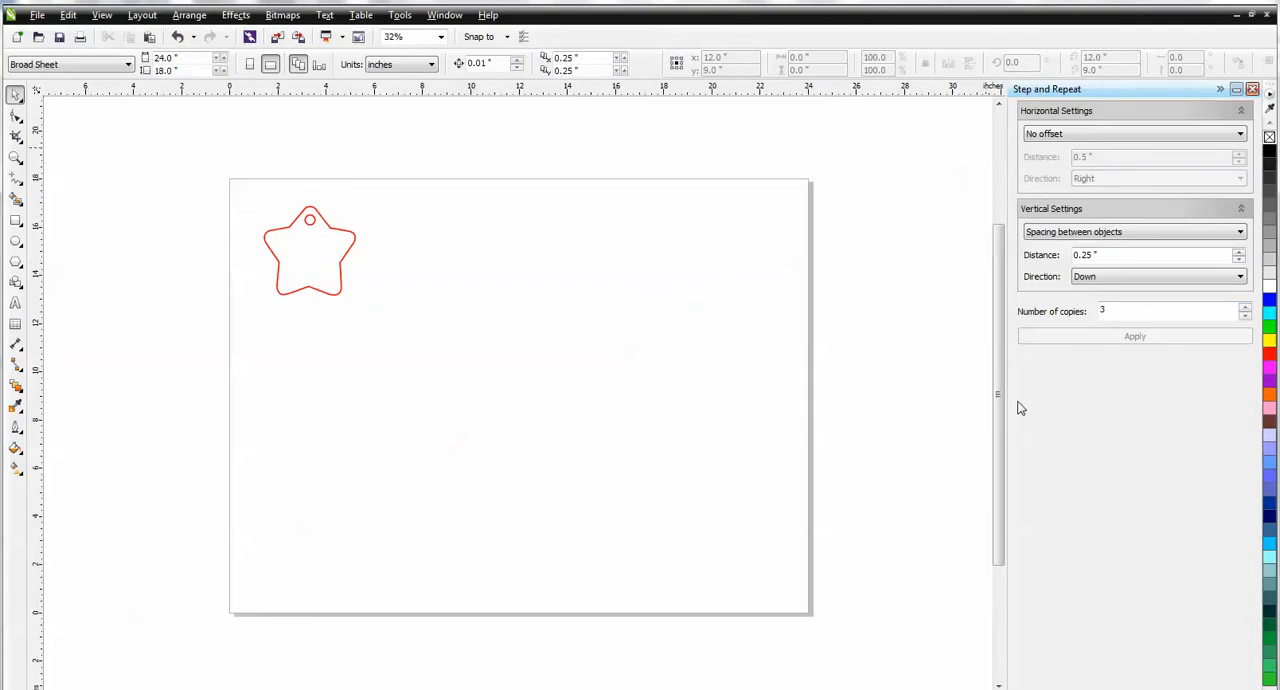
pyautogui.moveTo(406, 204)
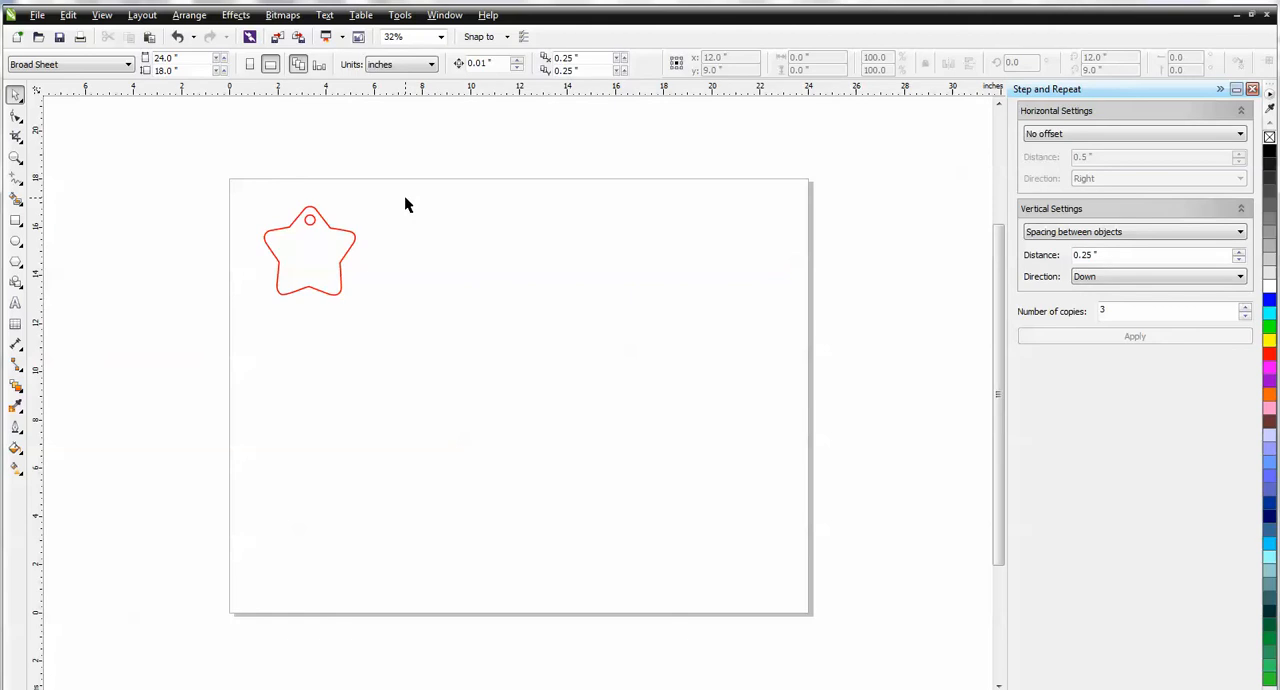
pyautogui.moveTo(390, 194)
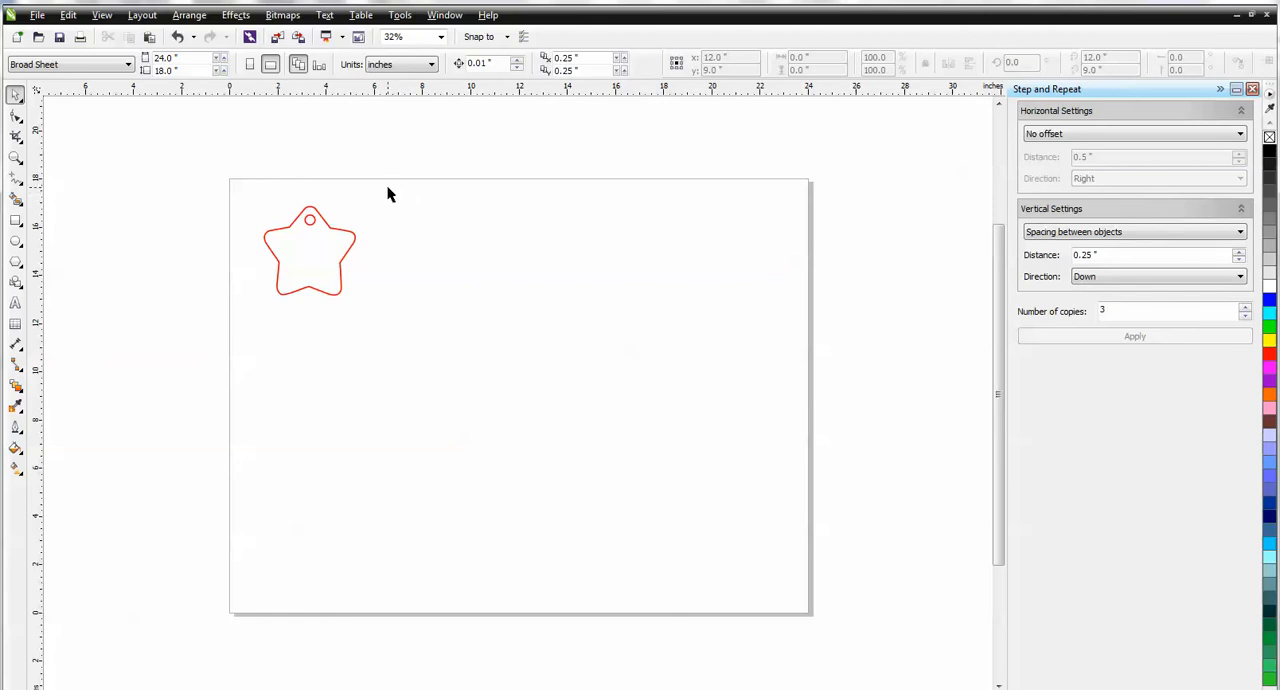
pyautogui.moveTo(738, 259)
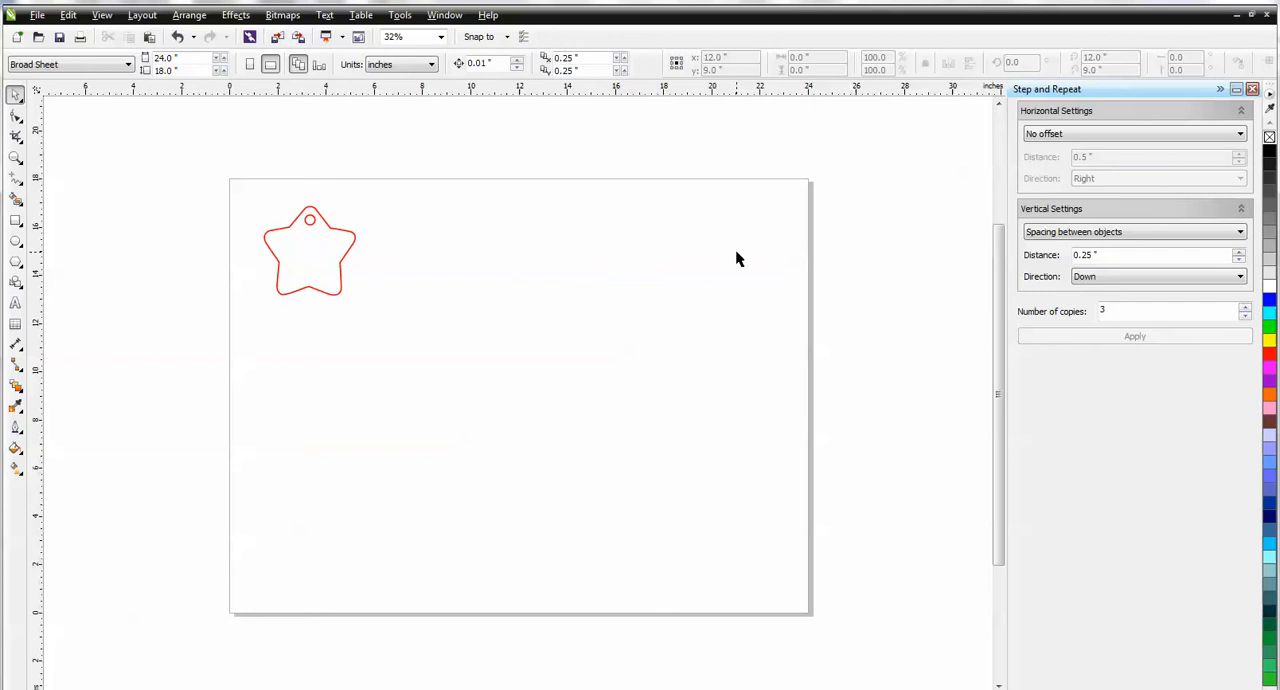
# Step: Duplicate the star as 4 copies, 0.5" spacing rightward, no vertical offset
pyautogui.click(309, 250)
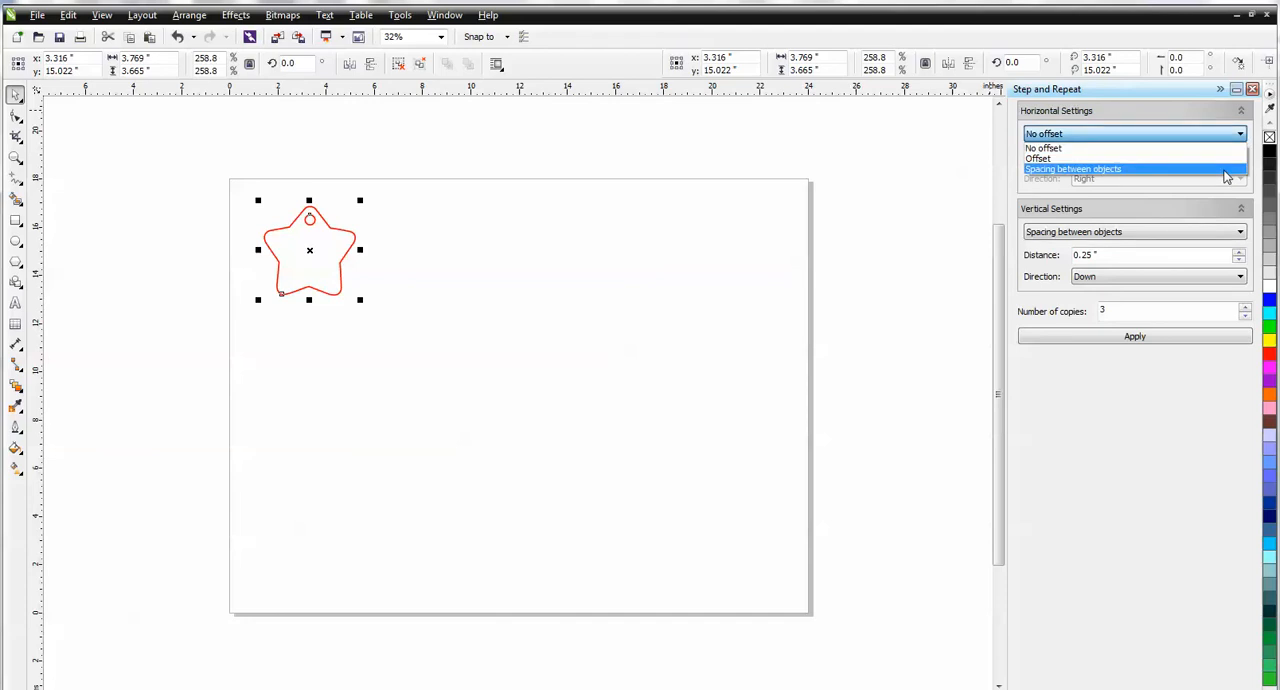
pyautogui.click(1072, 168)
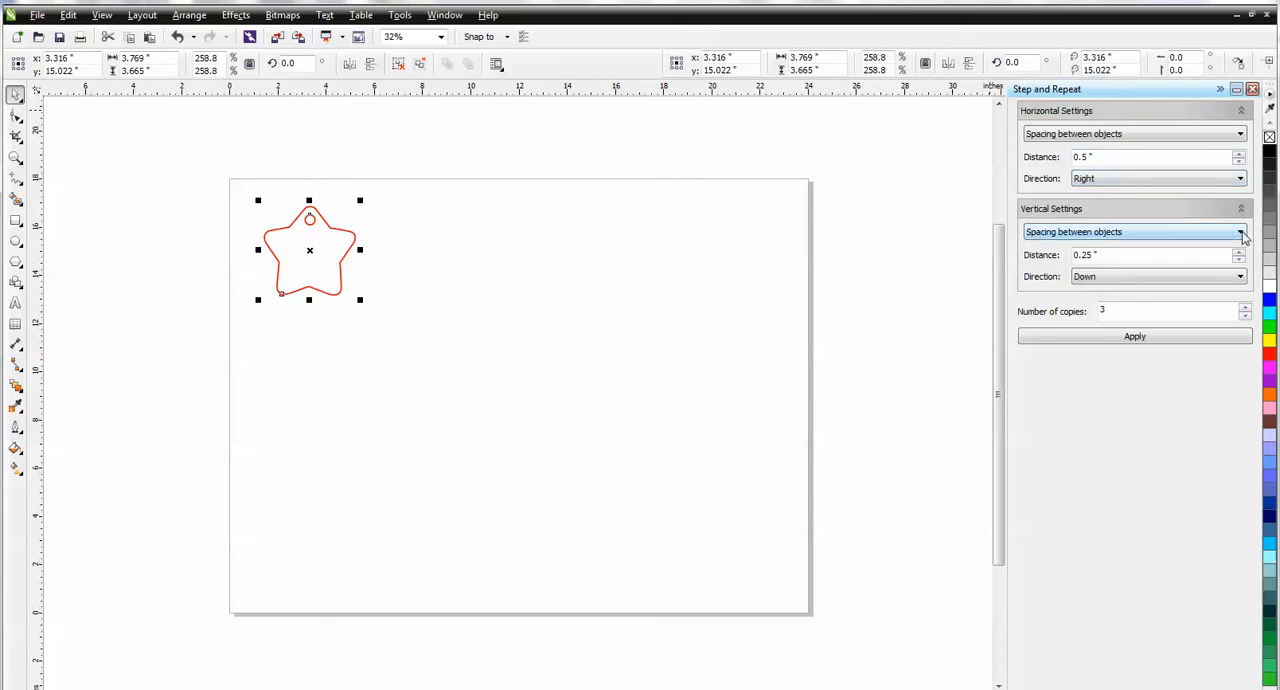
pyautogui.click(1240, 231)
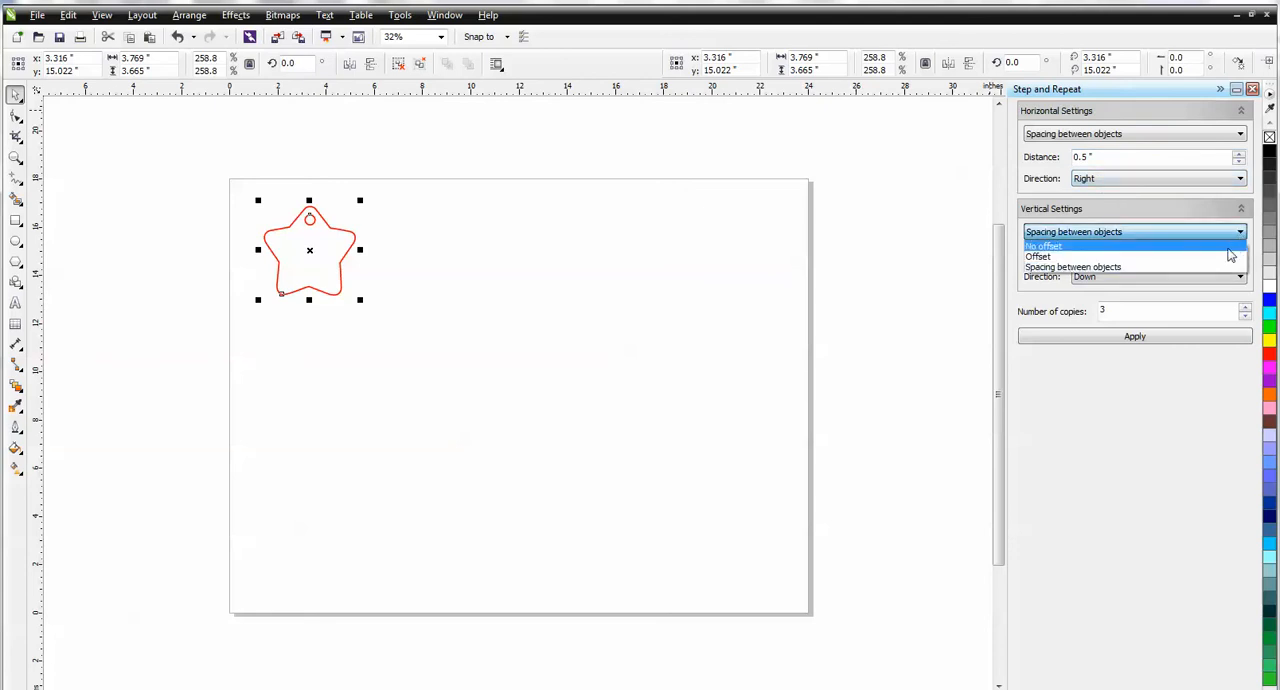
pyautogui.click(1044, 246)
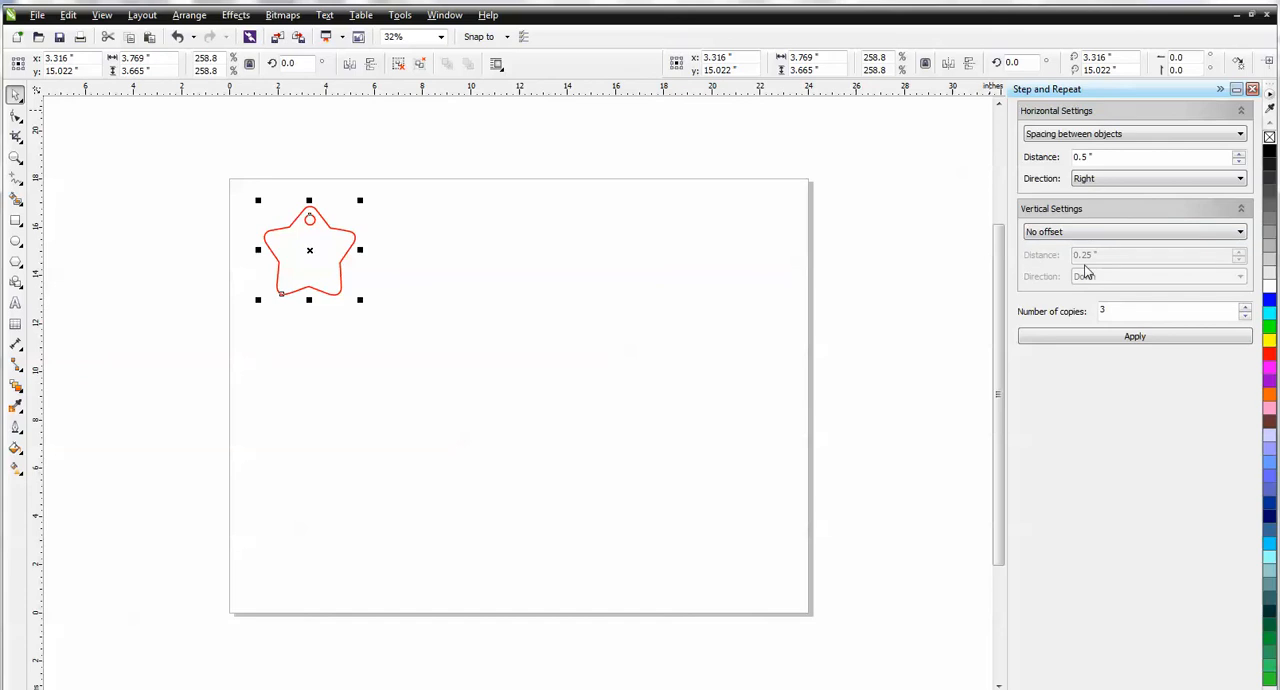
pyautogui.click(1245, 307)
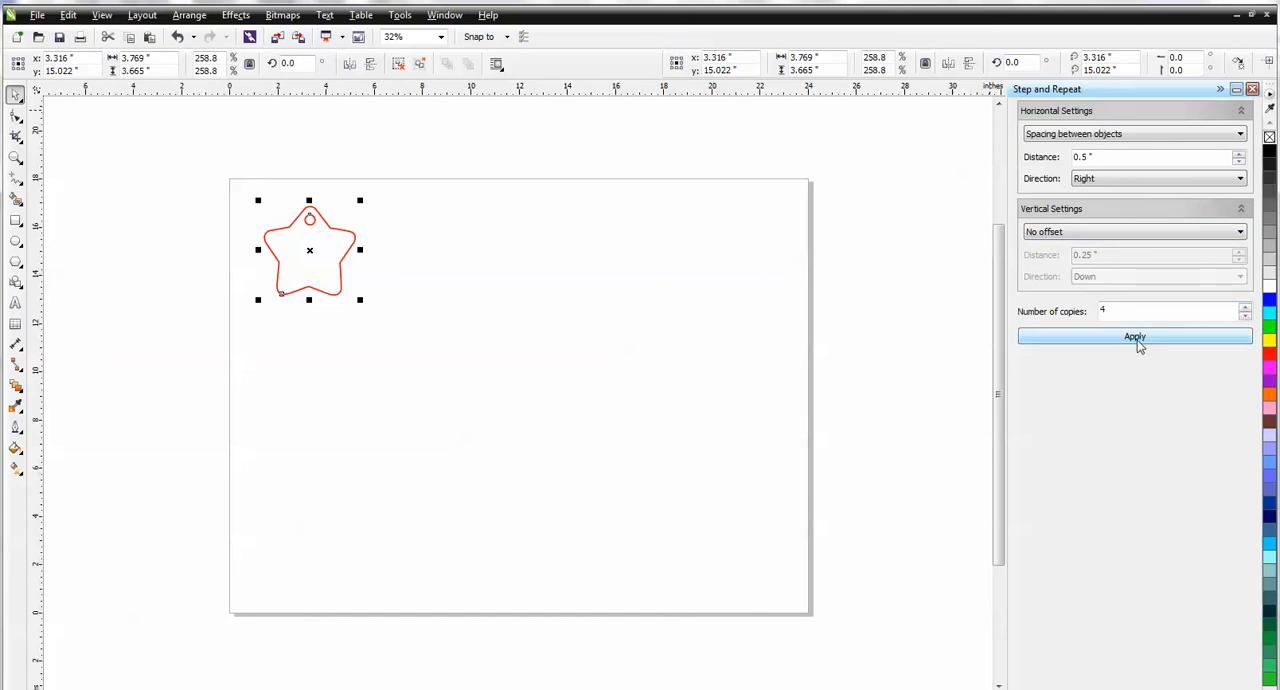
pyautogui.click(1134, 336)
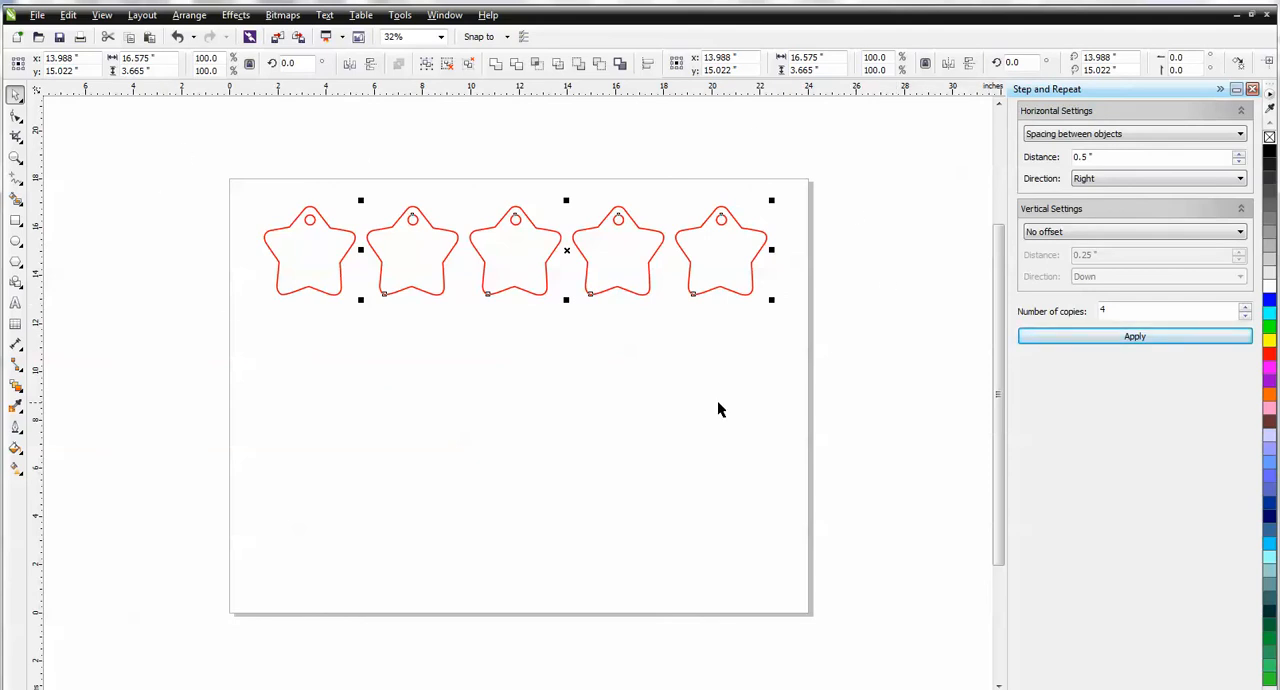
pyautogui.click(1134, 336)
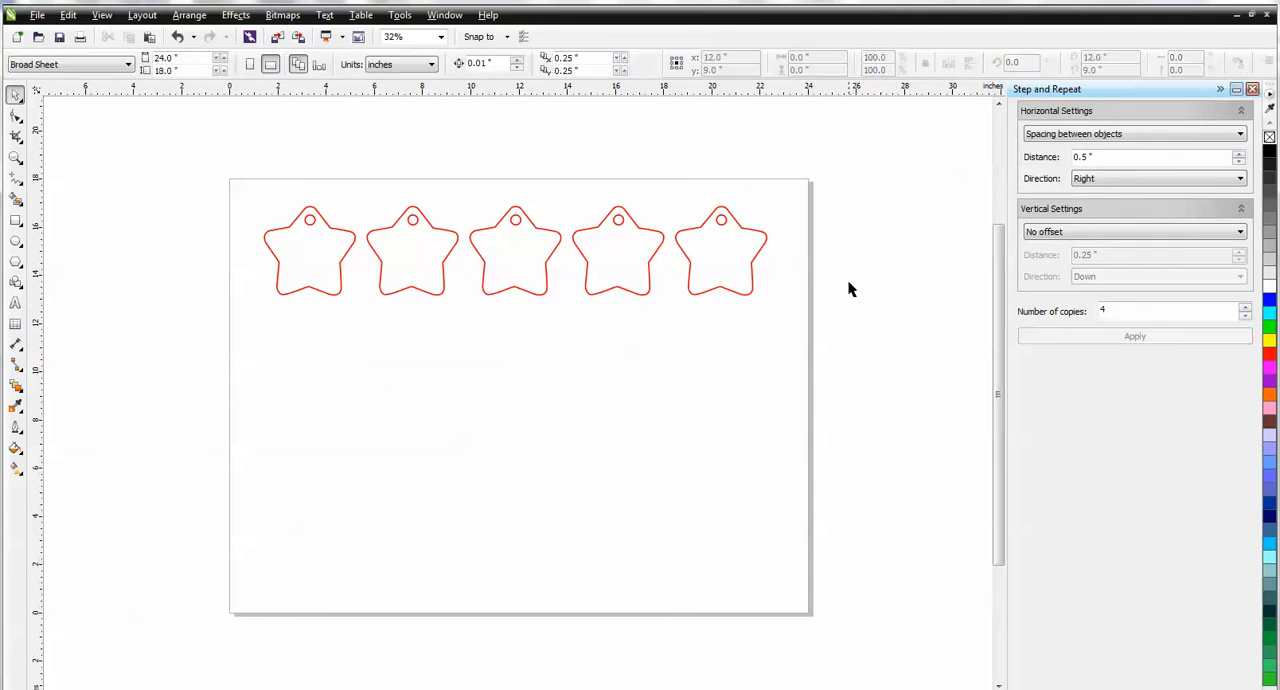
pyautogui.moveTo(787, 313)
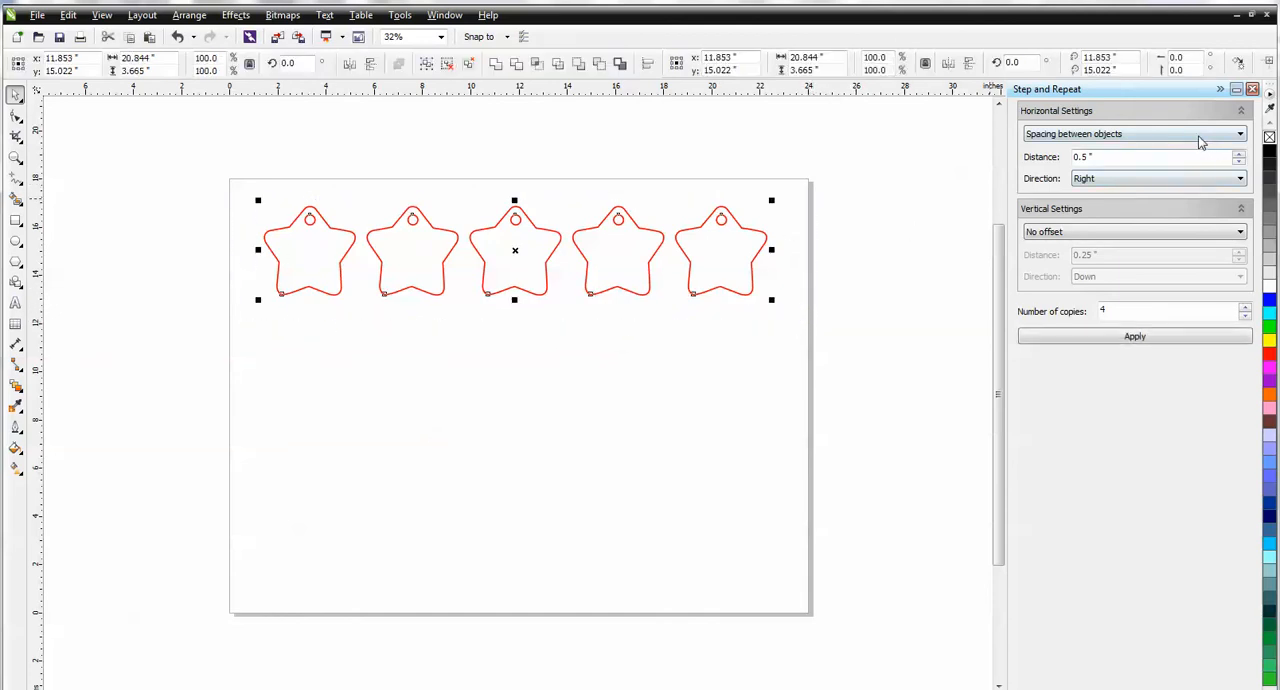
# Step: Copy the row downward 3 times at 0.25" spacing with no horizontal offset
pyautogui.click(1241, 133)
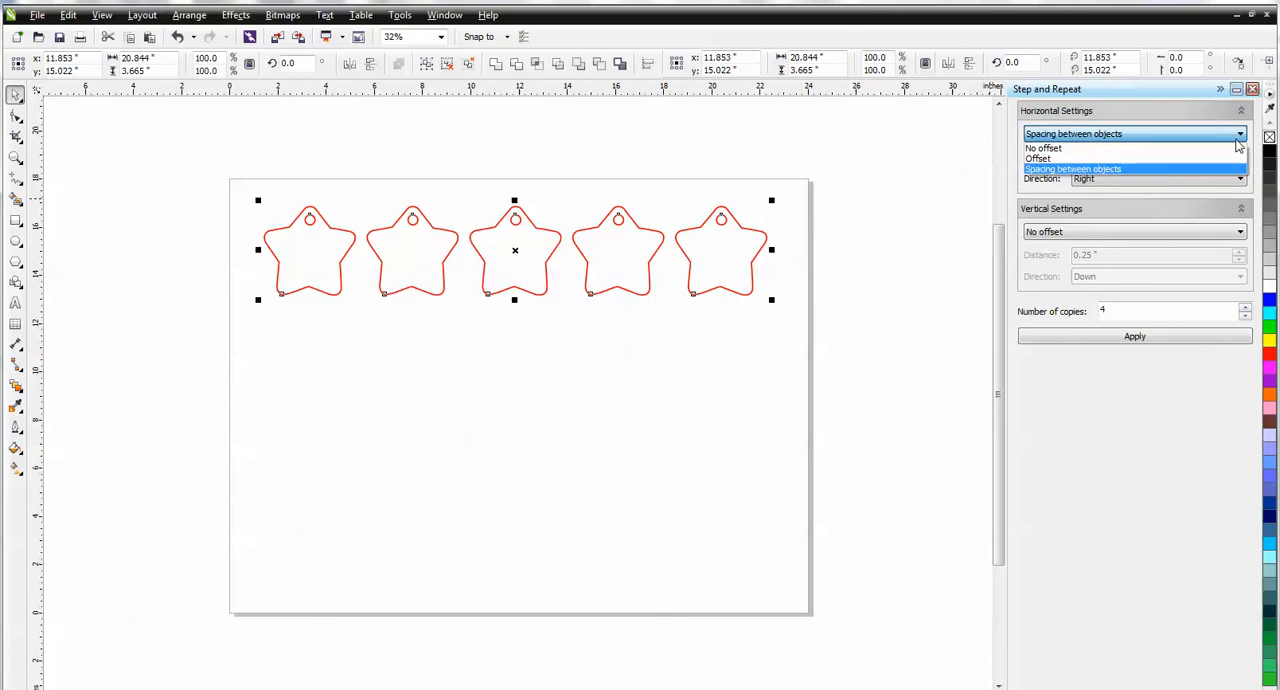
pyautogui.click(1043, 148)
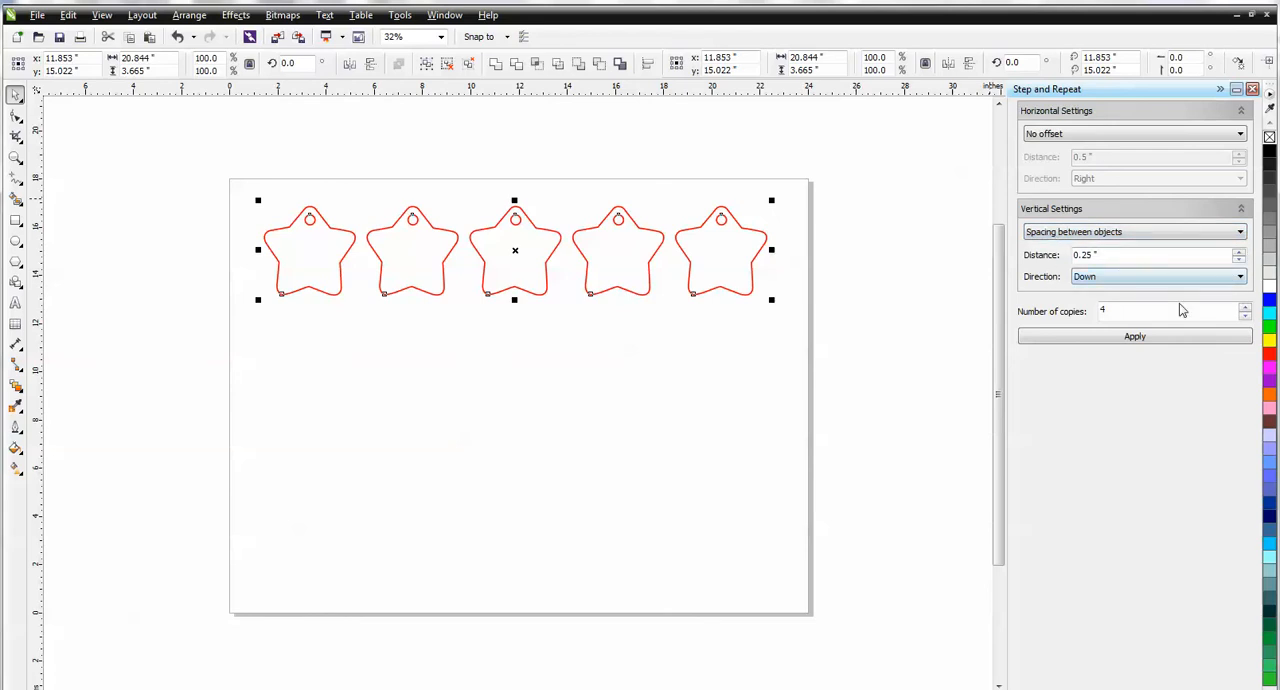
pyautogui.click(1245, 316)
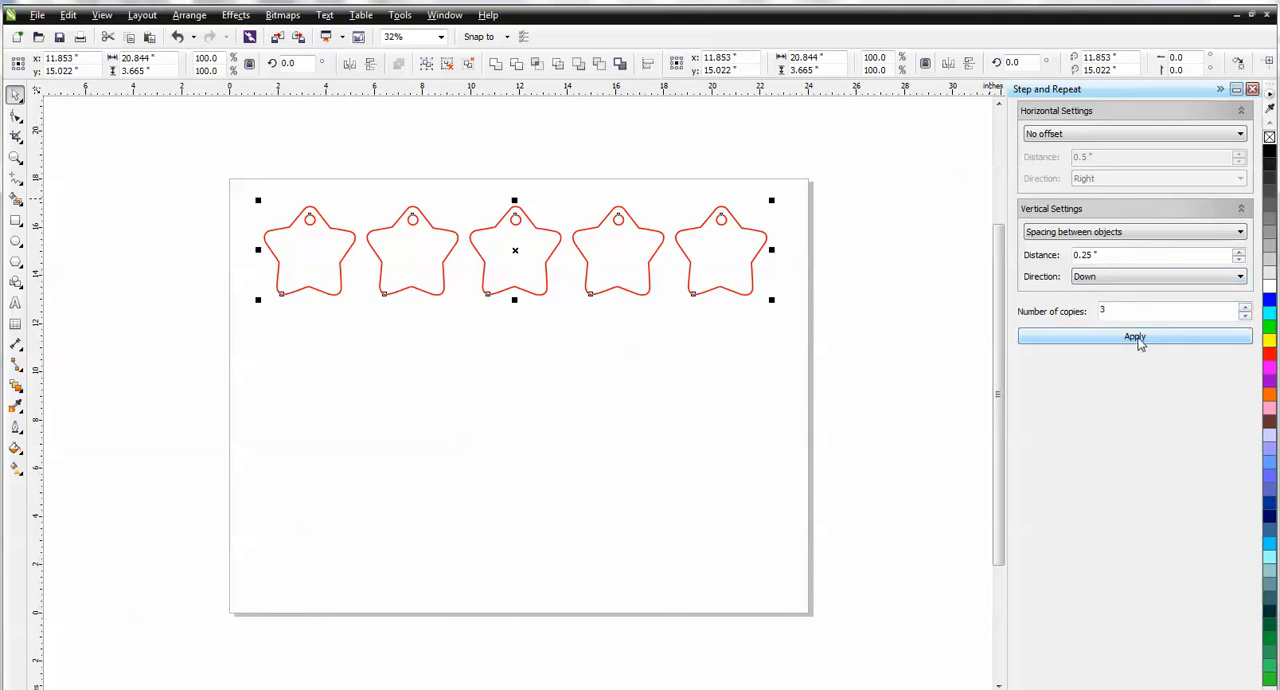
pyautogui.click(1135, 337)
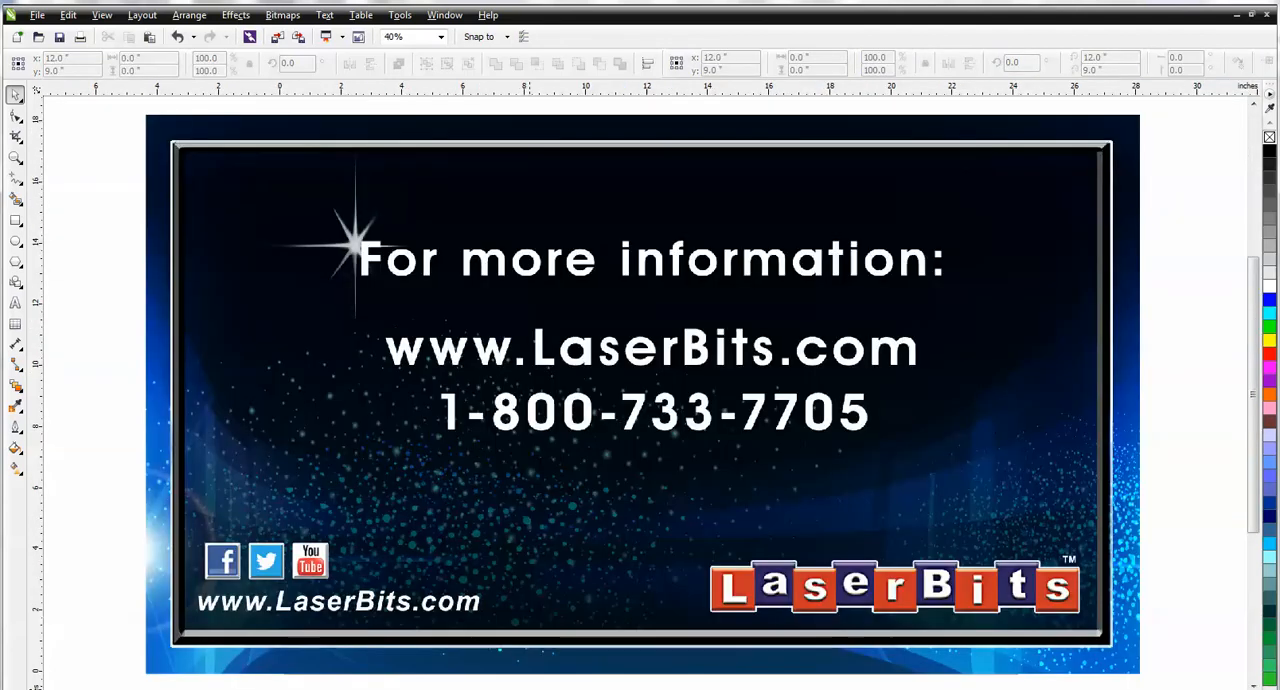
pyautogui.moveTo(140, 662)
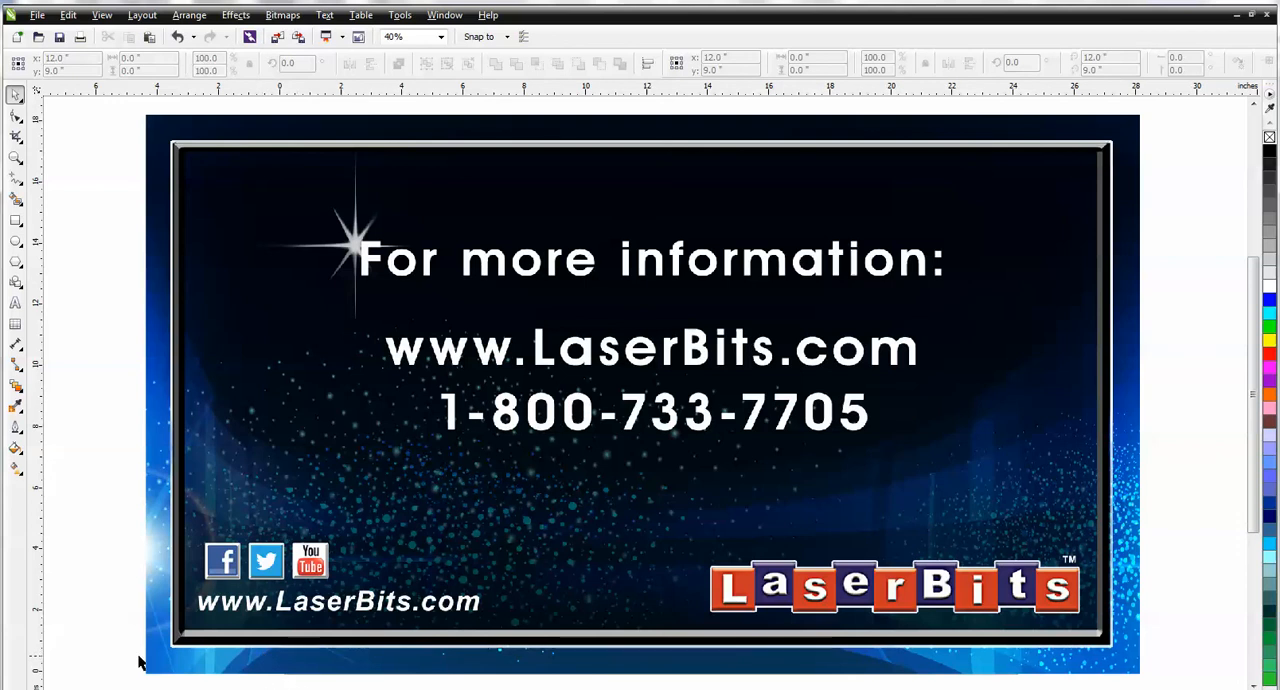